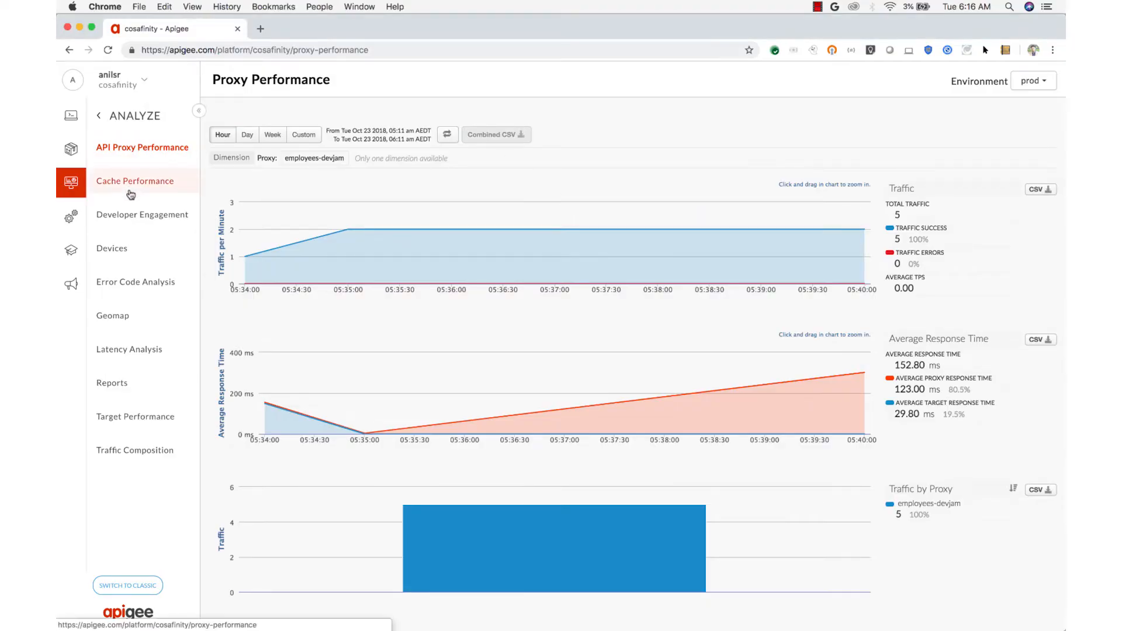
View Proxy Performance traffic by Day and Week, then set a custom Sep 30–Oct 15 range
left_click(134, 180)
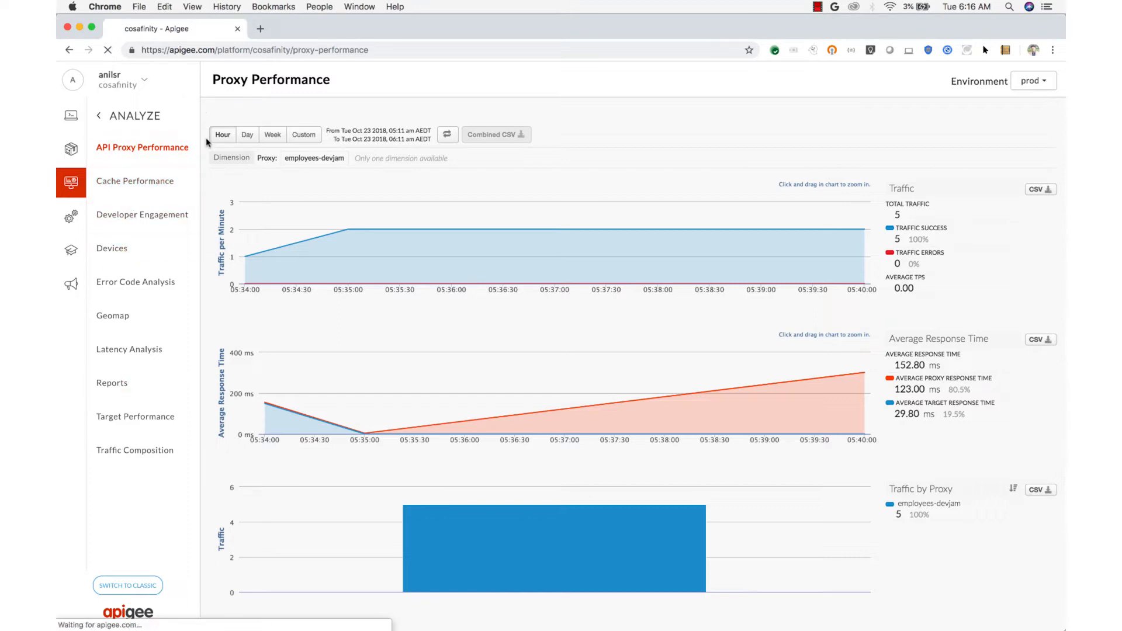
left_click(272, 135)
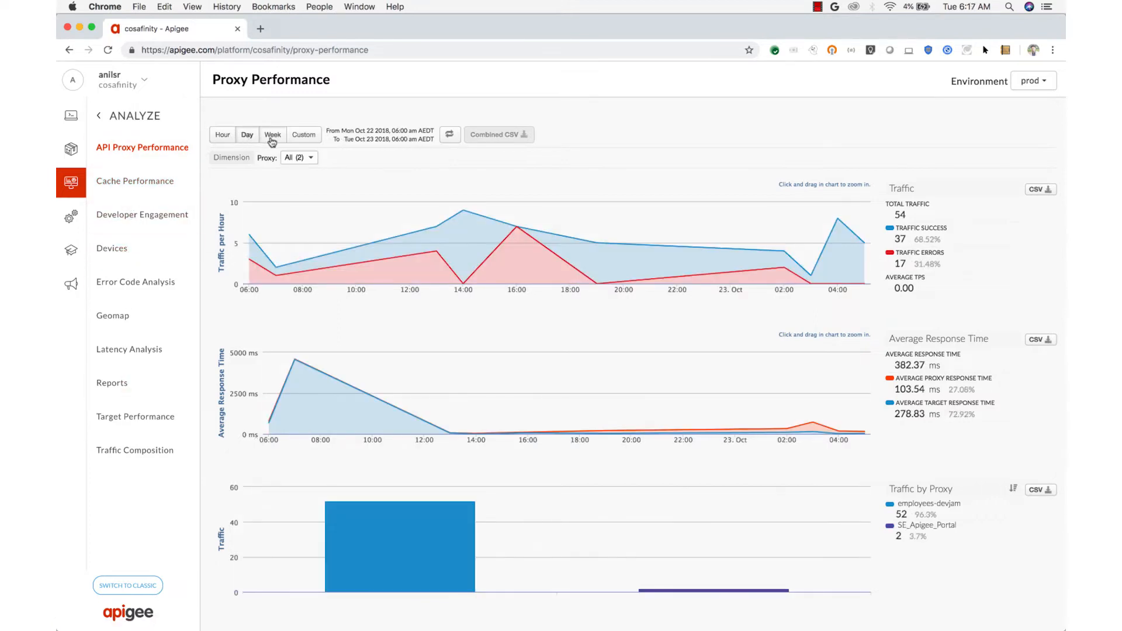
left_click(272, 135)
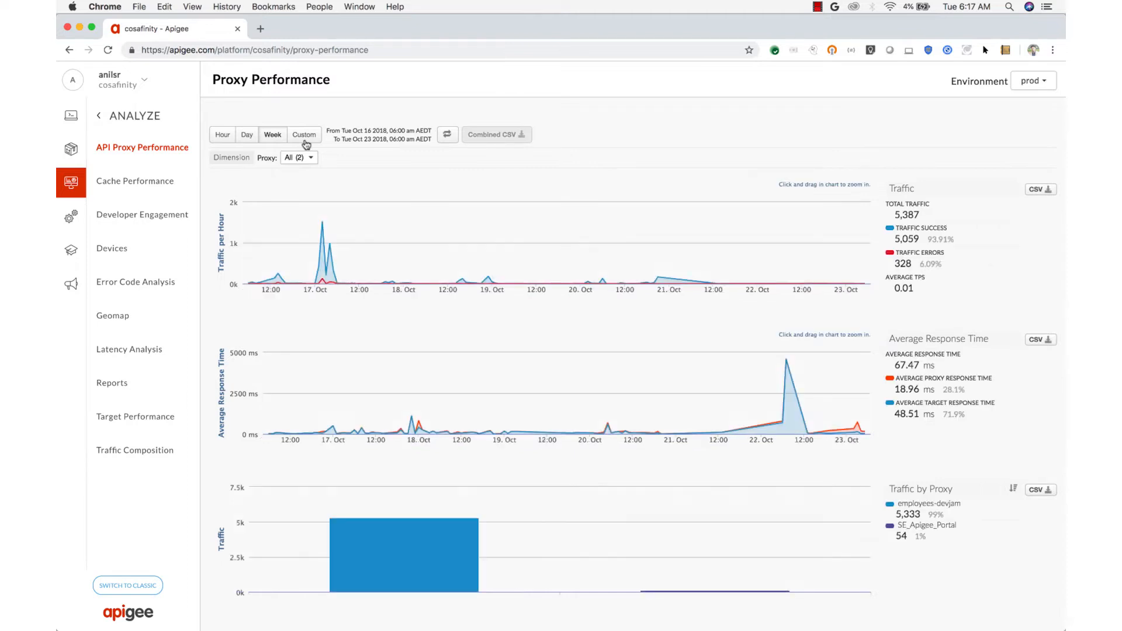
left_click(303, 135)
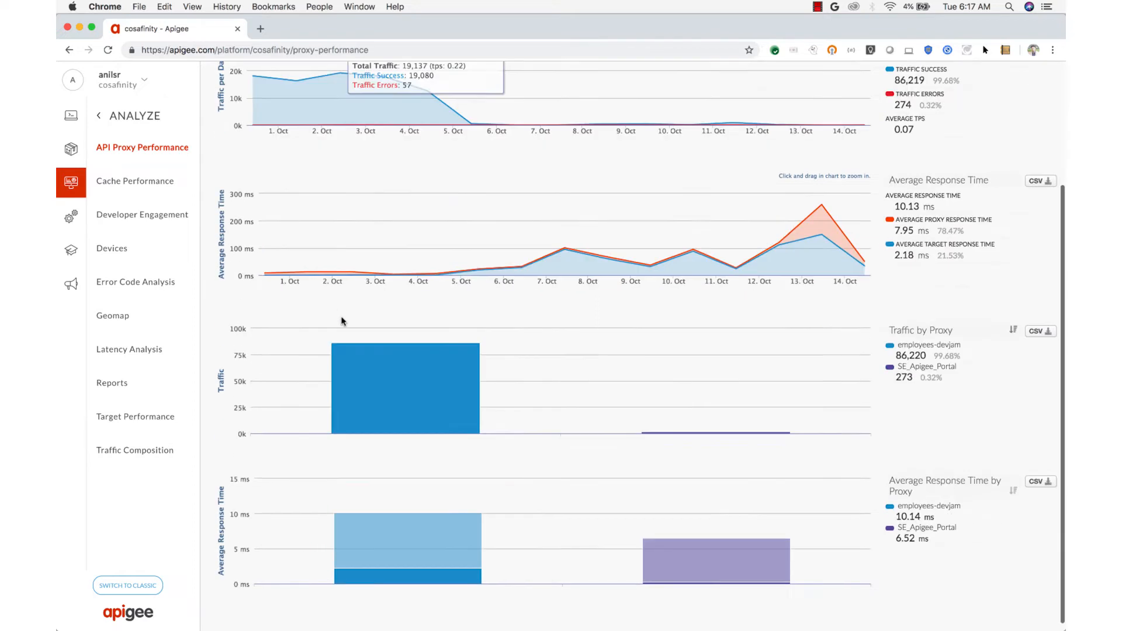
scroll("up", 3)
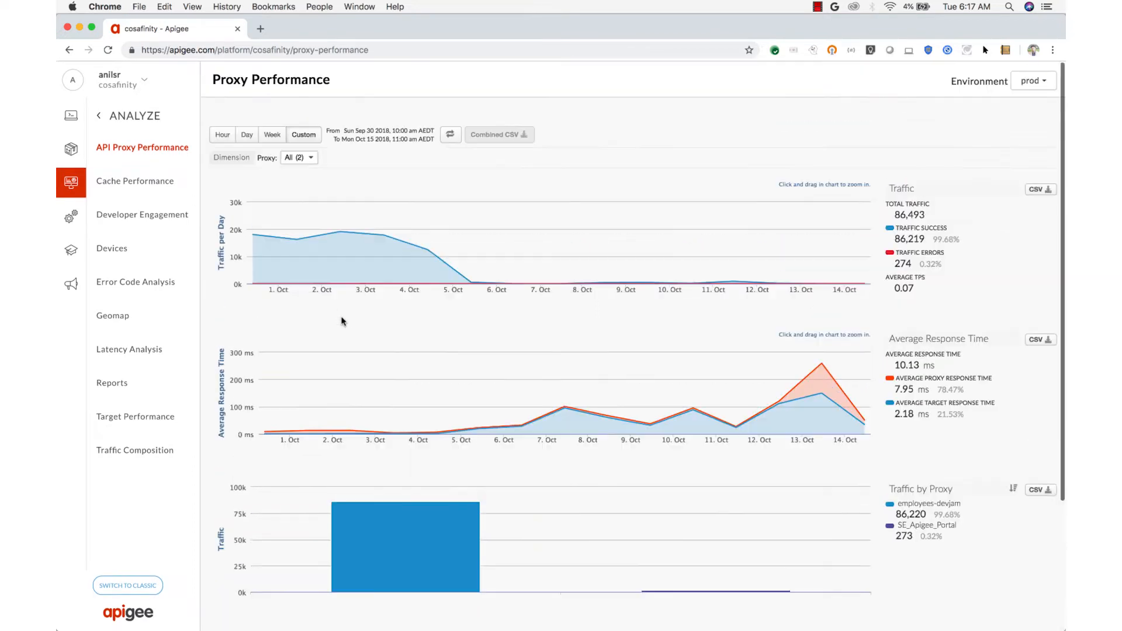
mouse_move(492, 349)
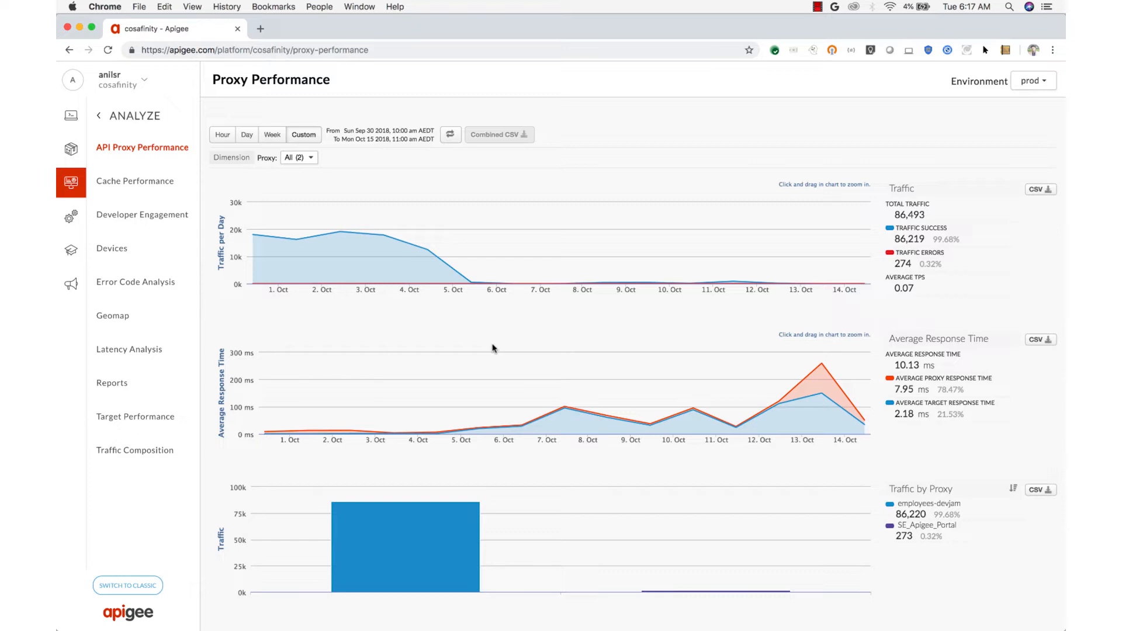
mouse_move(484, 342)
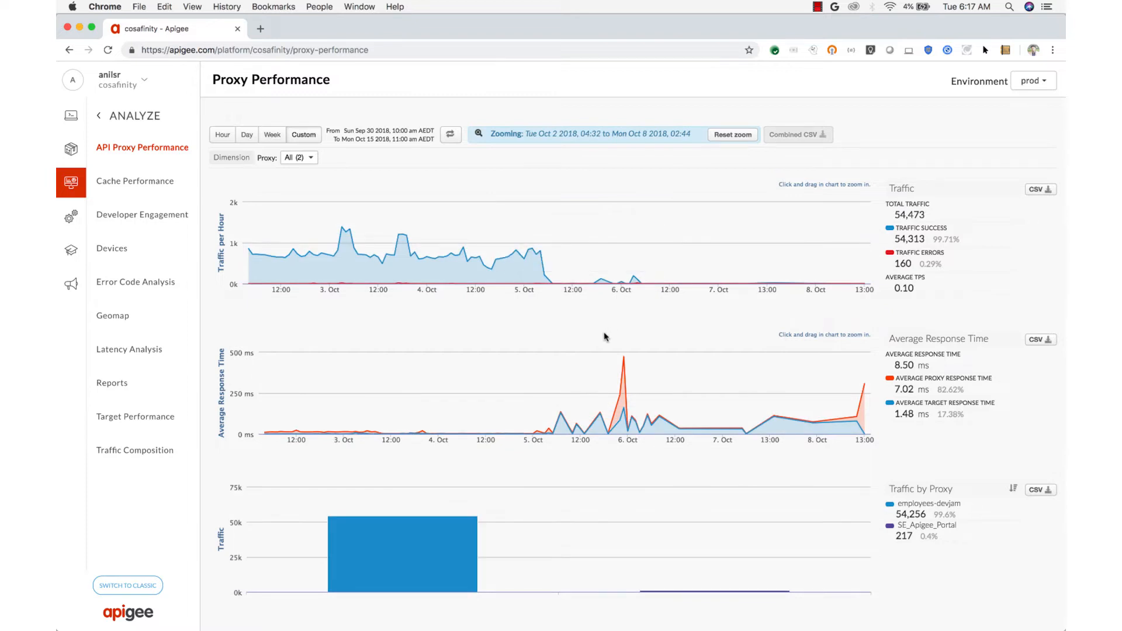
mouse_move(113, 248)
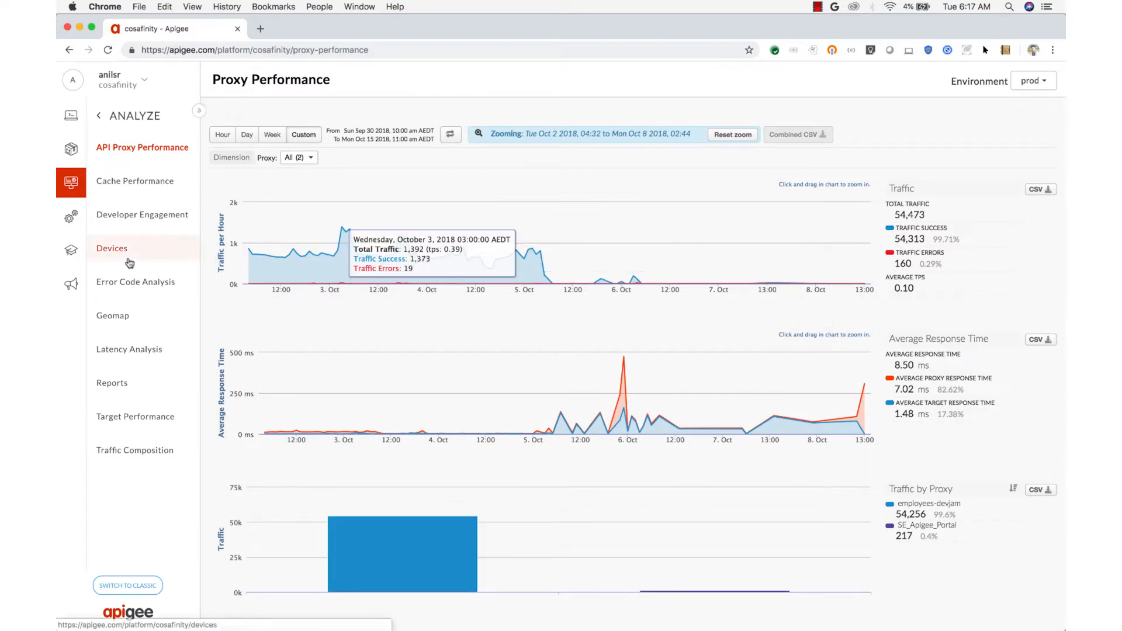
Load Latency Analysis for employees-devjam and toggle the Median and percentile series in the Response Time chart
left_click(129, 350)
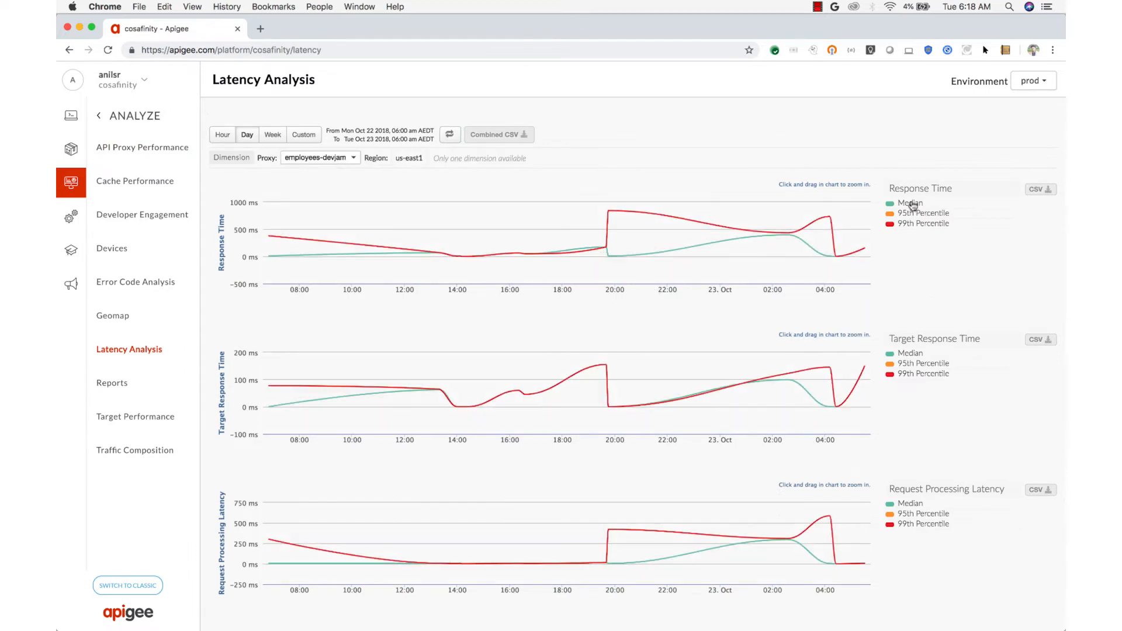
left_click(910, 204)
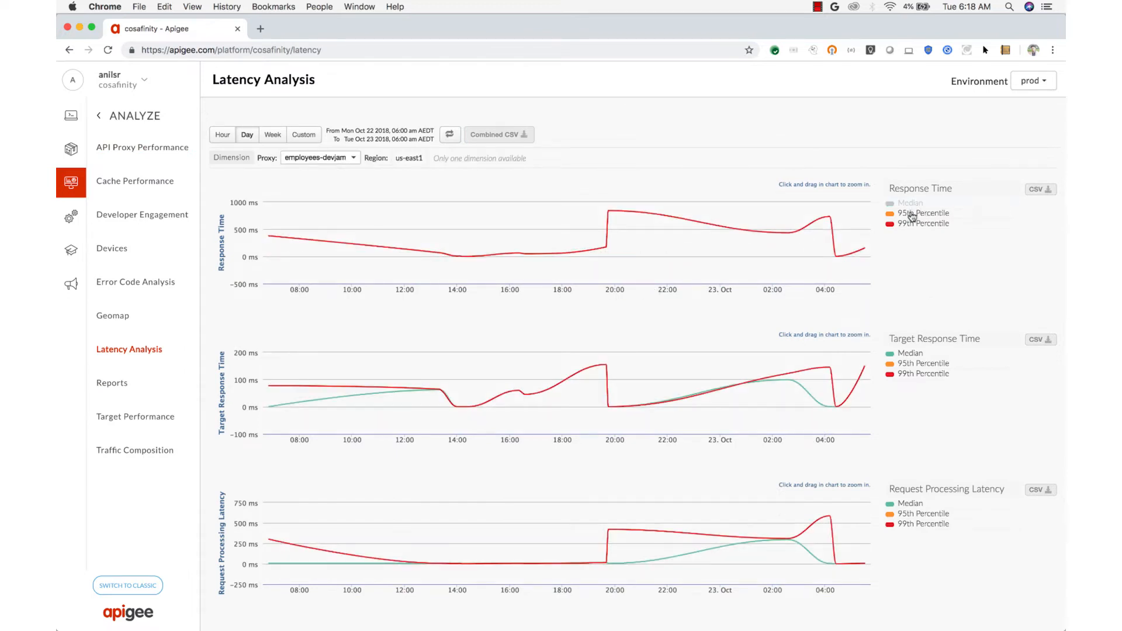
left_click(909, 202)
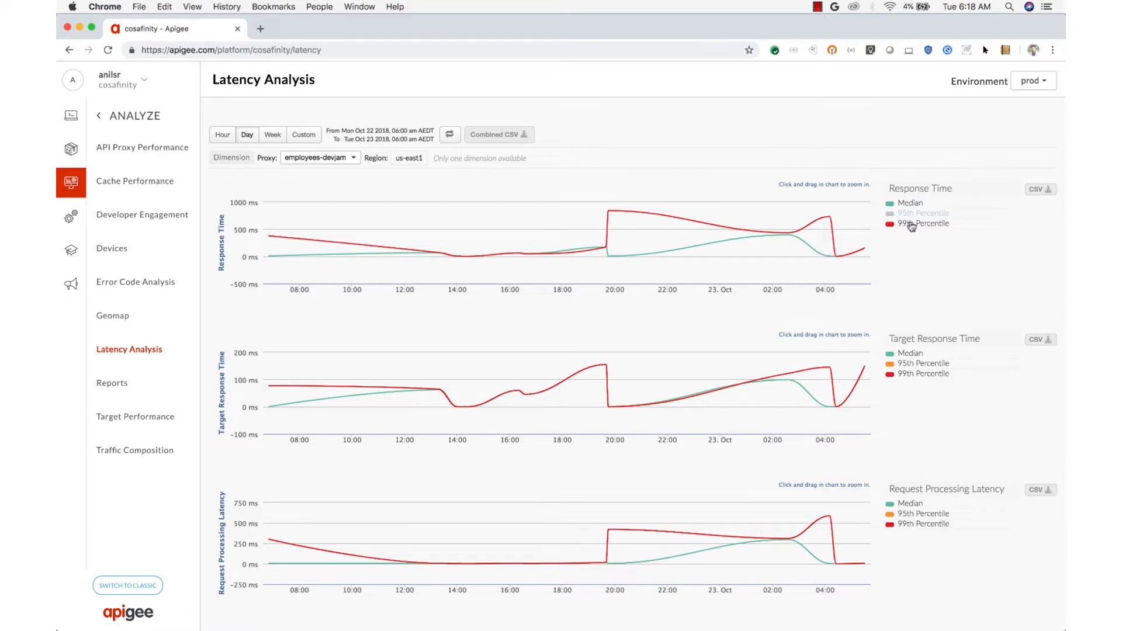
left_click(923, 213)
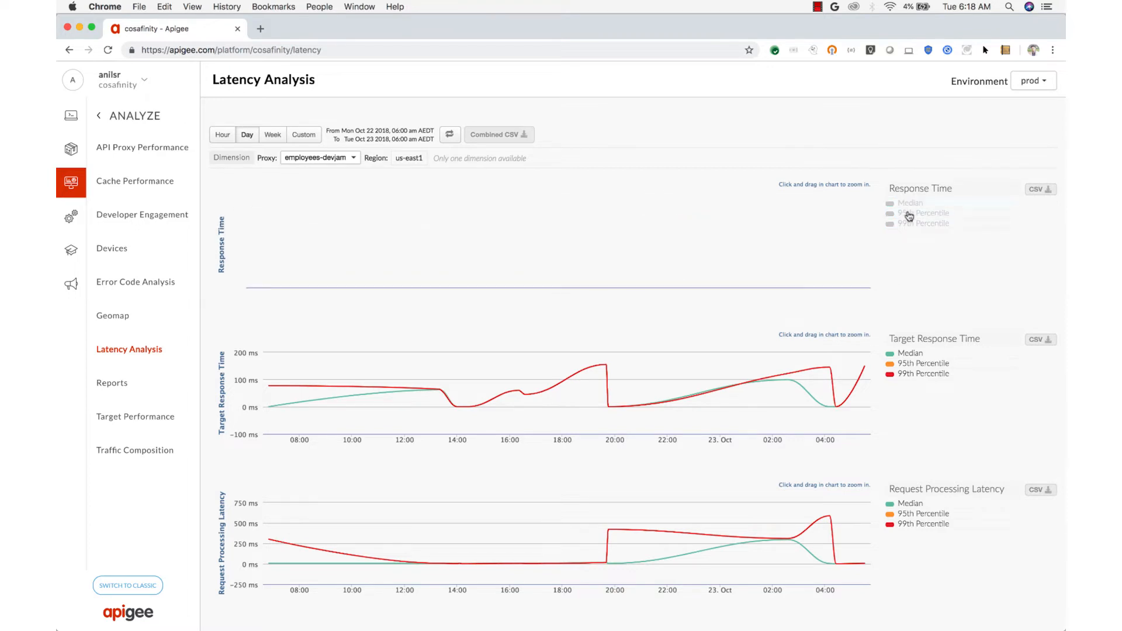
left_click(924, 213)
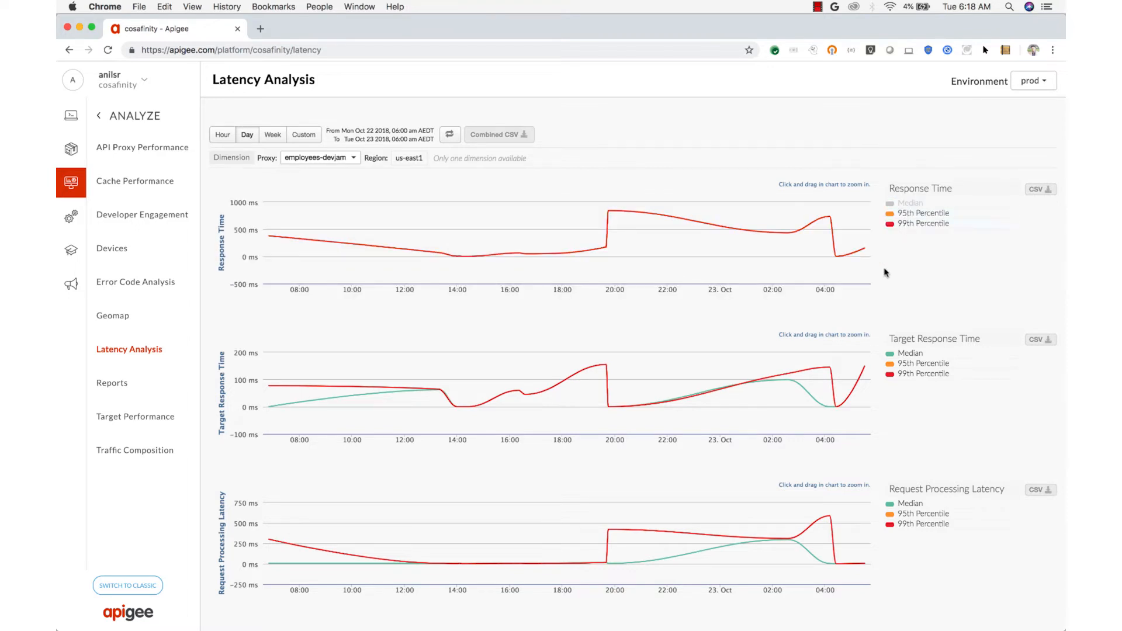
scroll("down", 3)
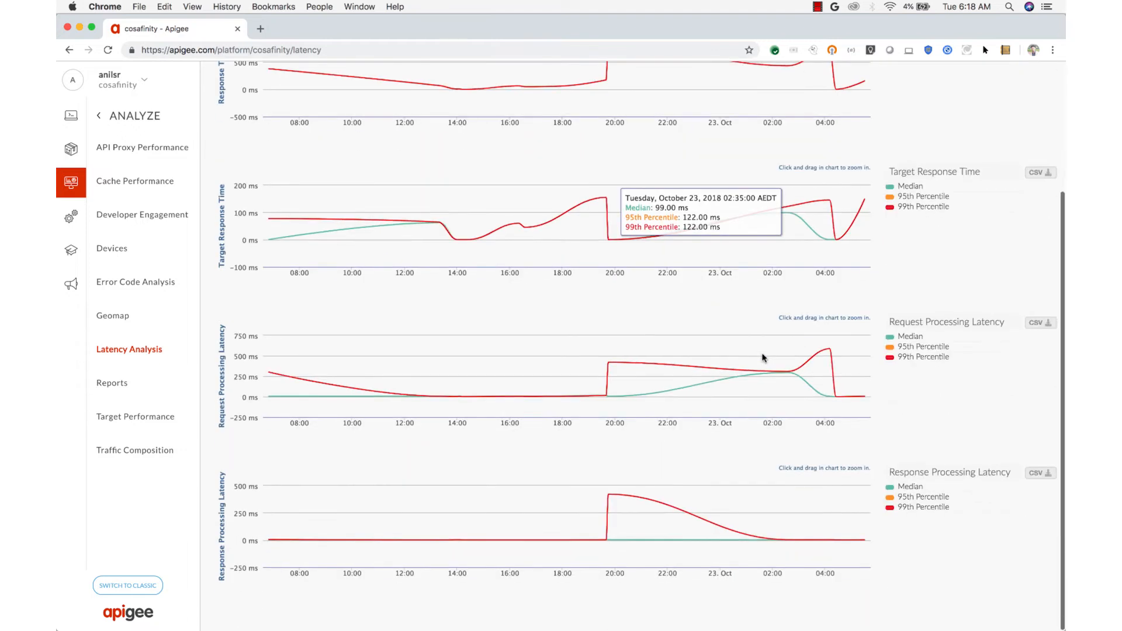
mouse_move(762, 358)
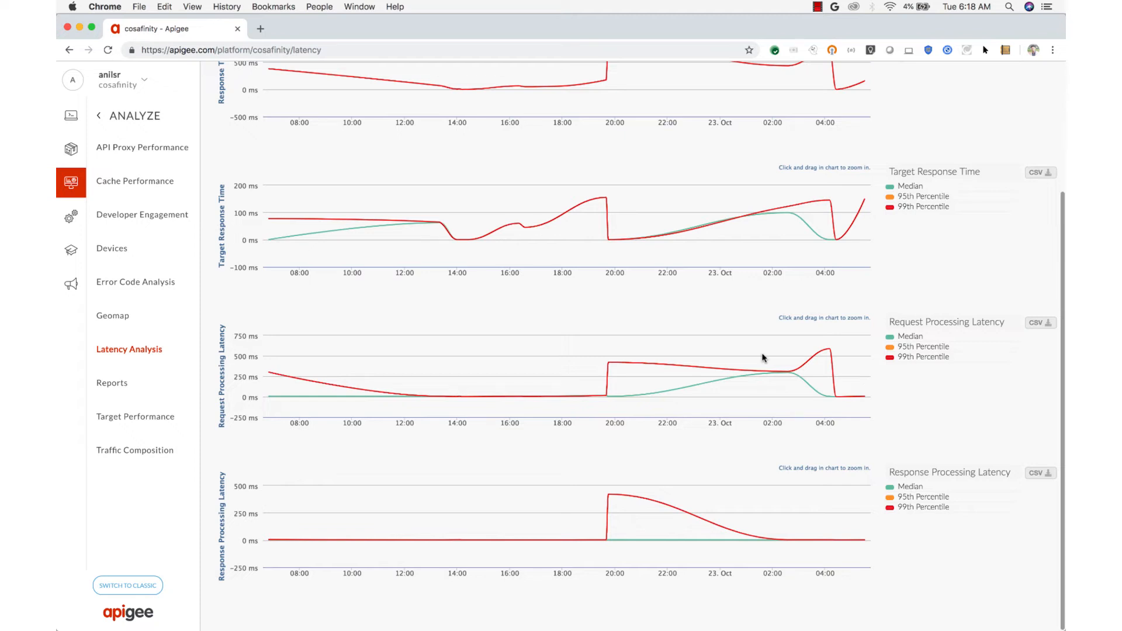
mouse_move(608, 377)
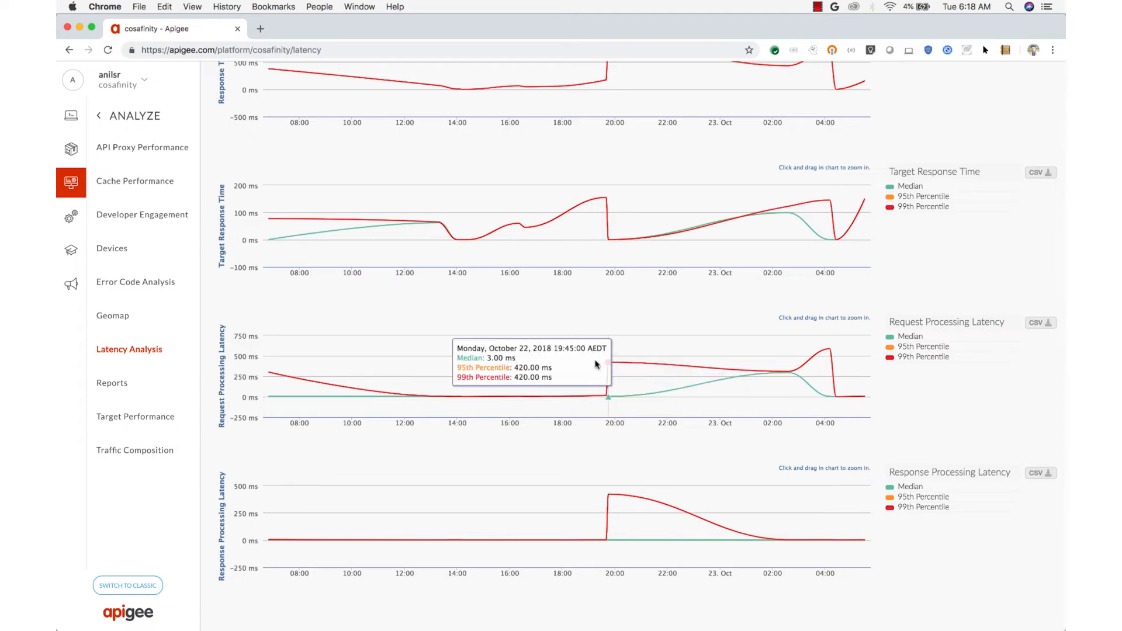
mouse_move(700, 370)
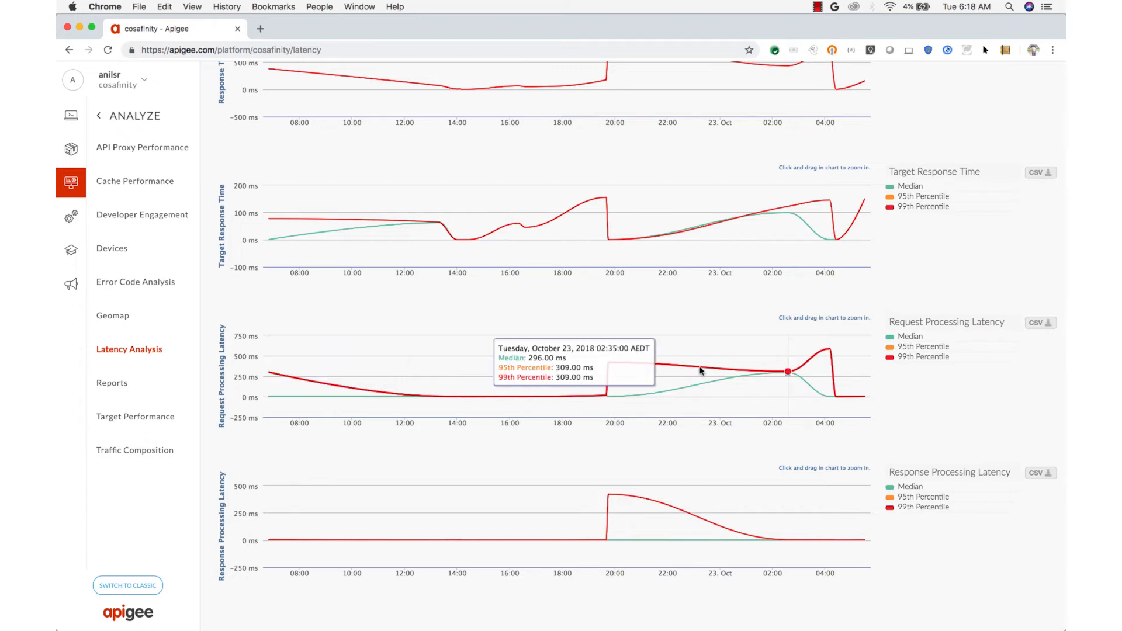
scroll("up", 3)
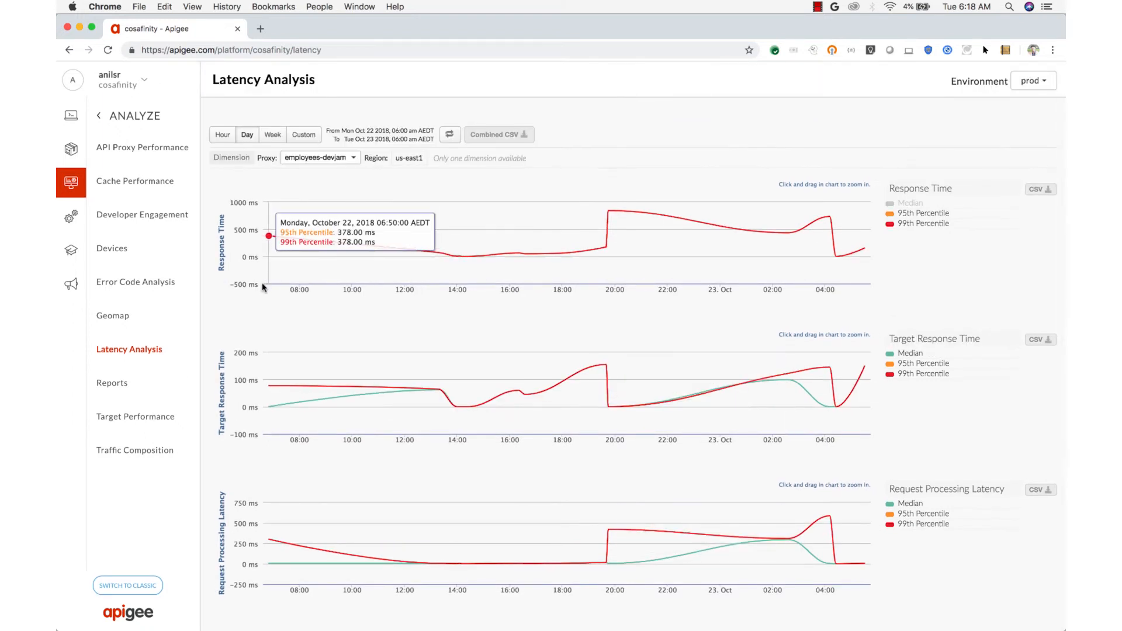
mouse_move(136, 282)
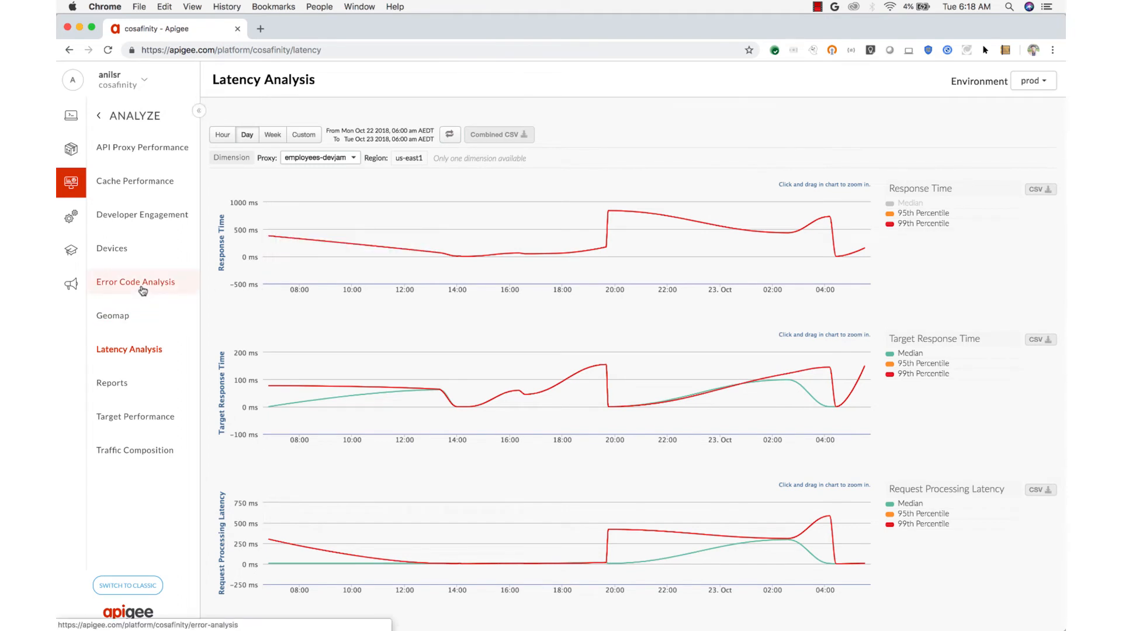
Load Error Code Analysis for employees-devjam and switch its charts to the past week
left_click(136, 282)
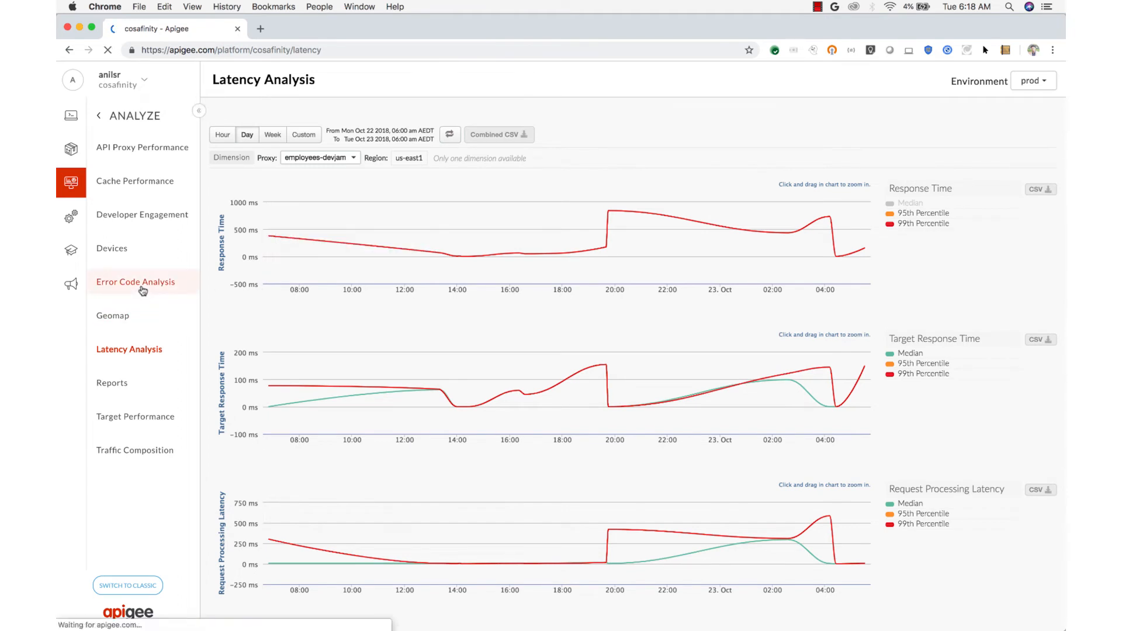
left_click(135, 282)
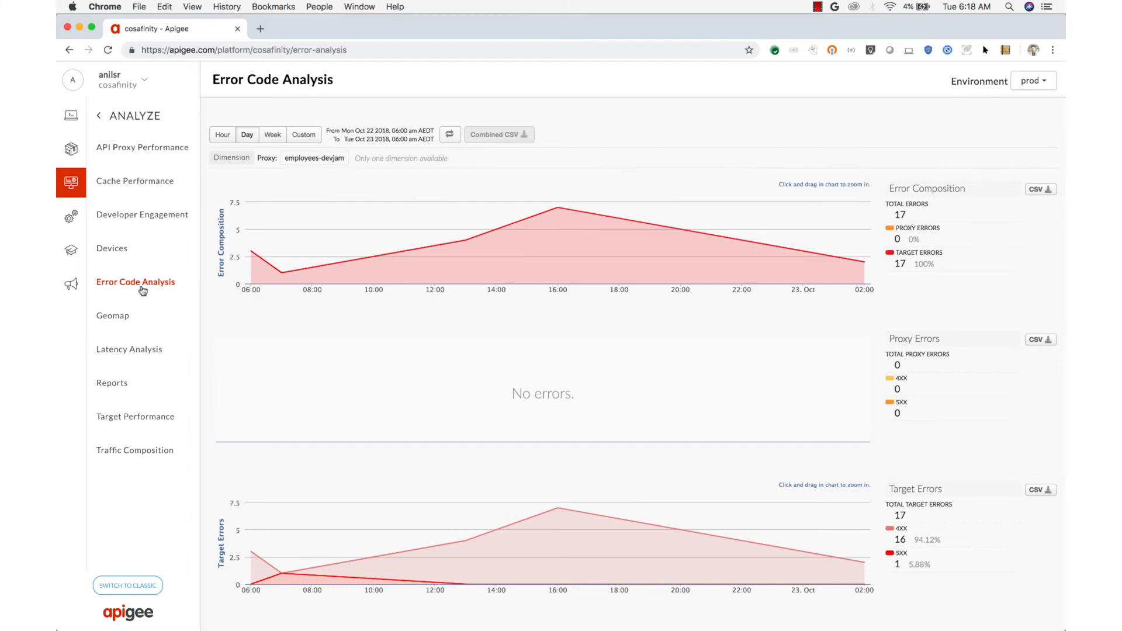
mouse_move(542, 401)
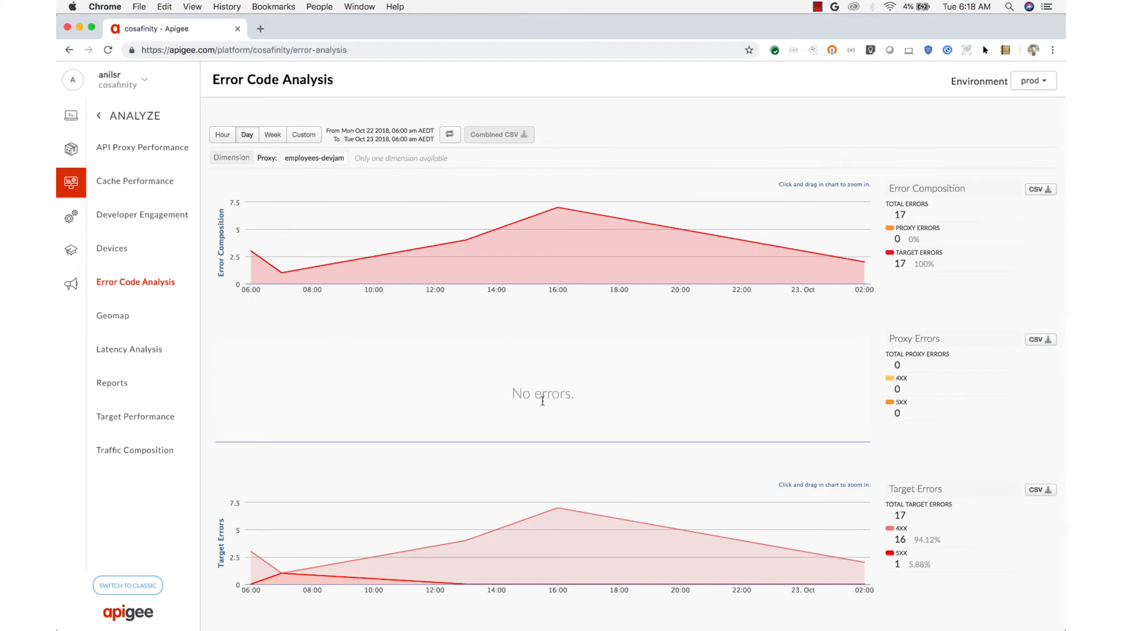
scroll("down", 3)
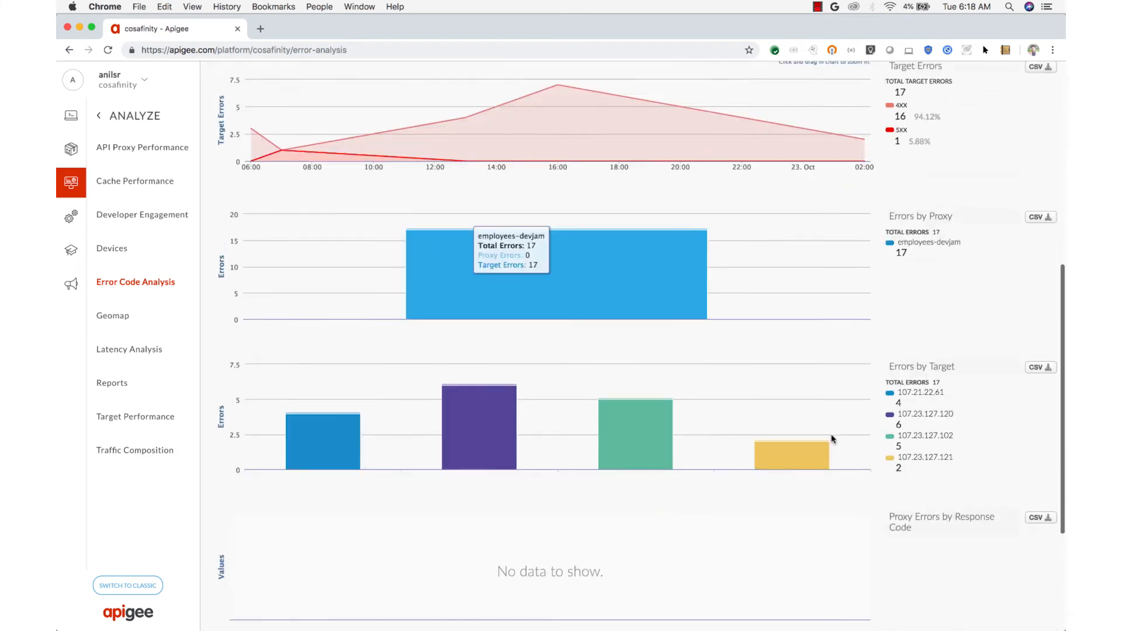
scroll("down", 3)
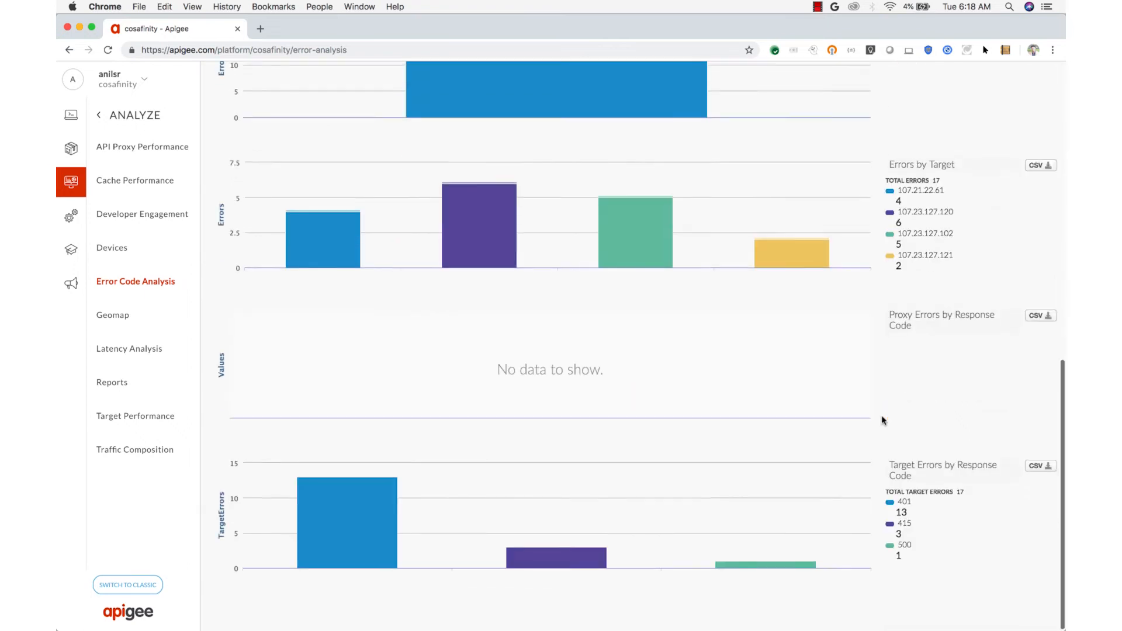
scroll("up", 3)
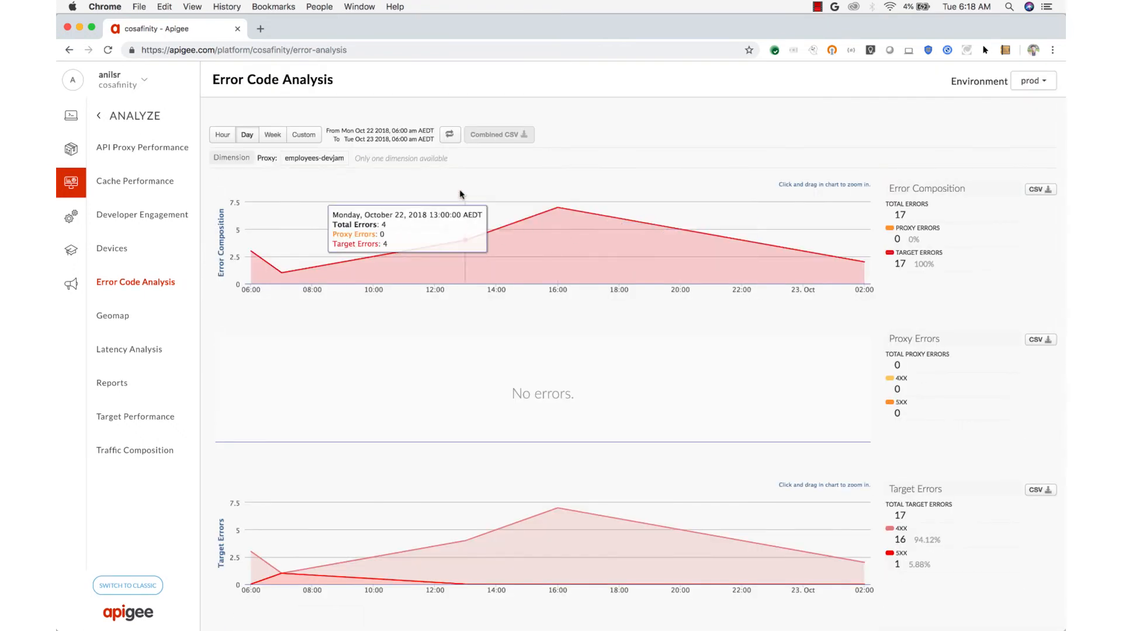
left_click(272, 135)
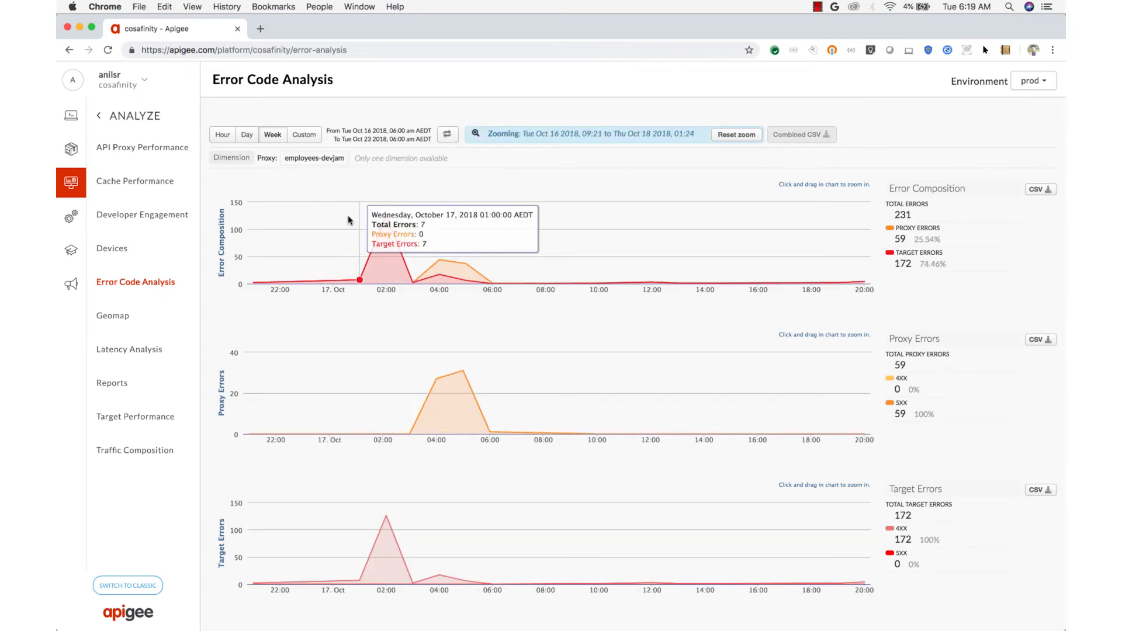
mouse_move(386, 215)
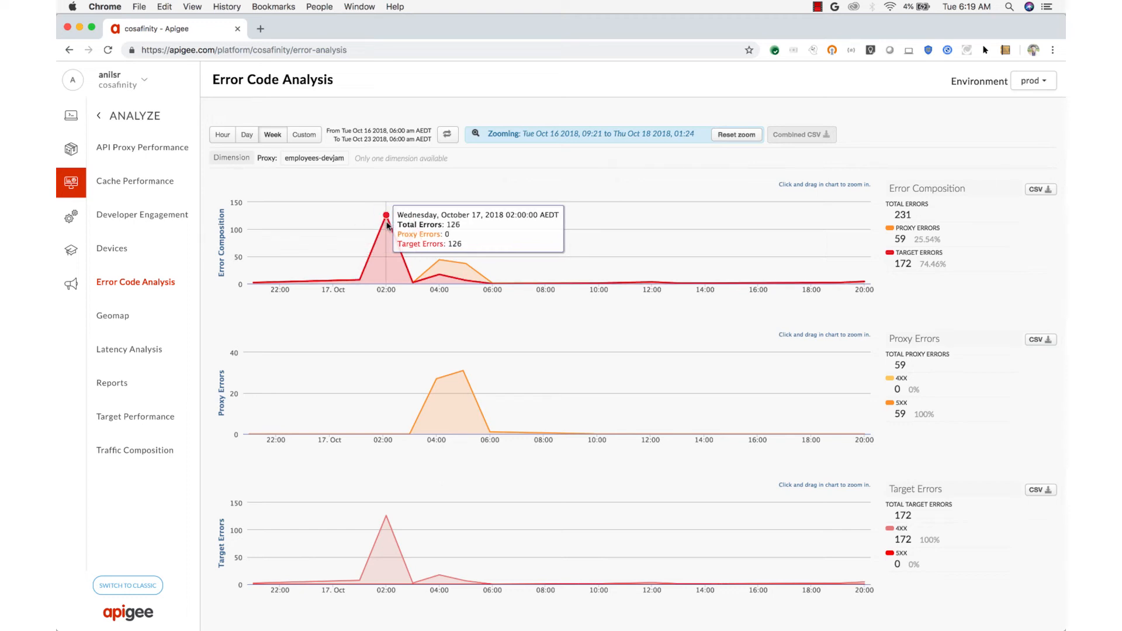
mouse_move(112, 382)
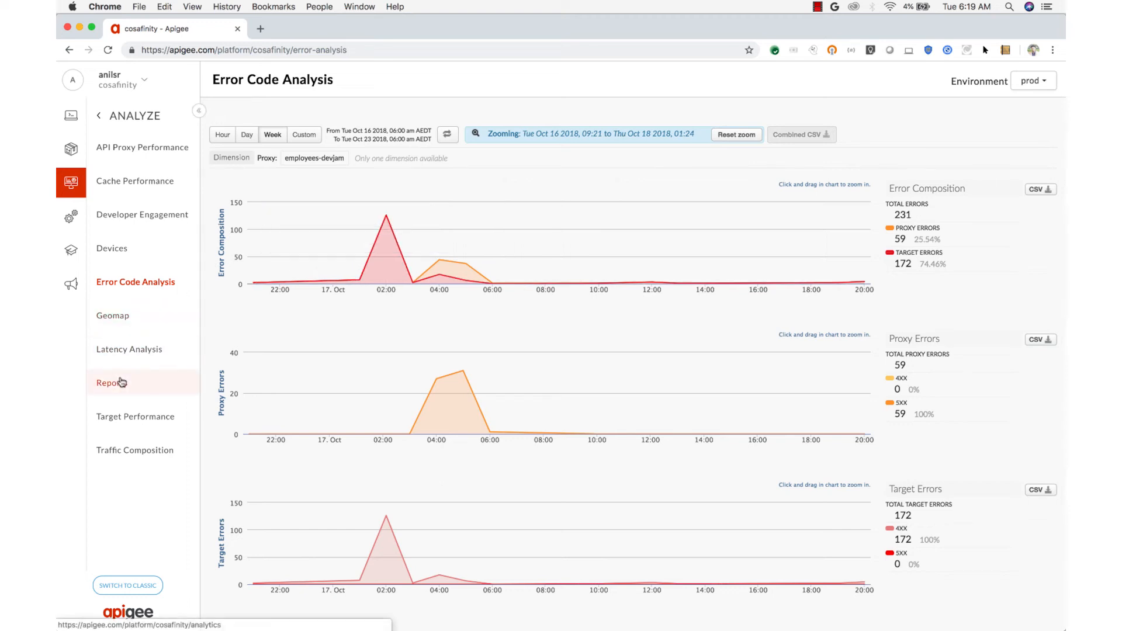
Start a New Custom Report and browse the Metric list without choosing one
left_click(112, 382)
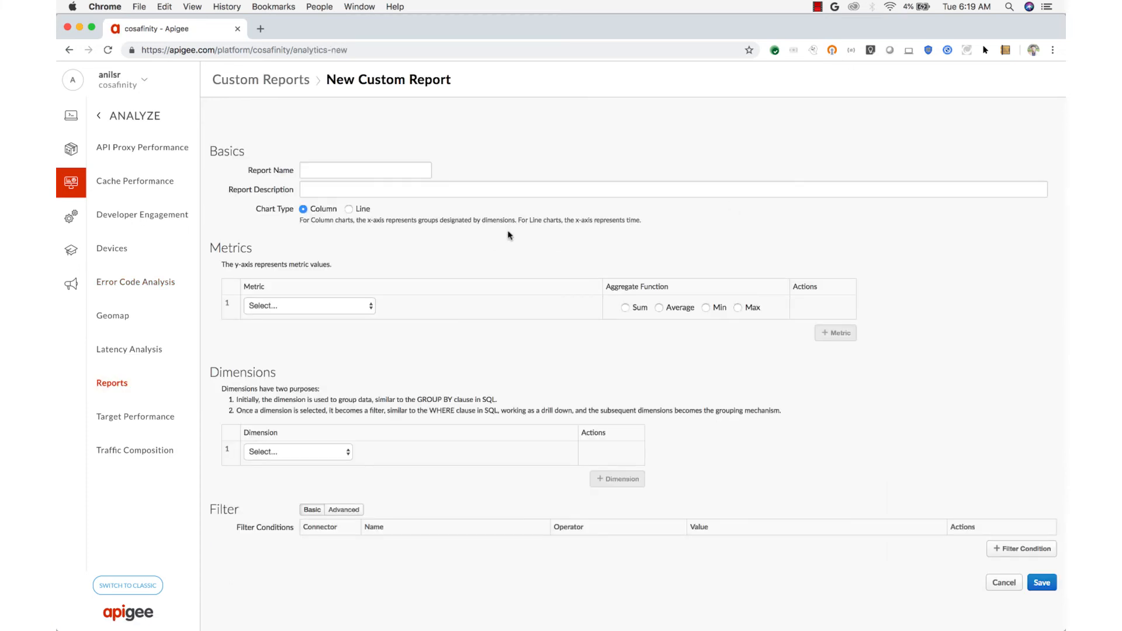
left_click(308, 305)
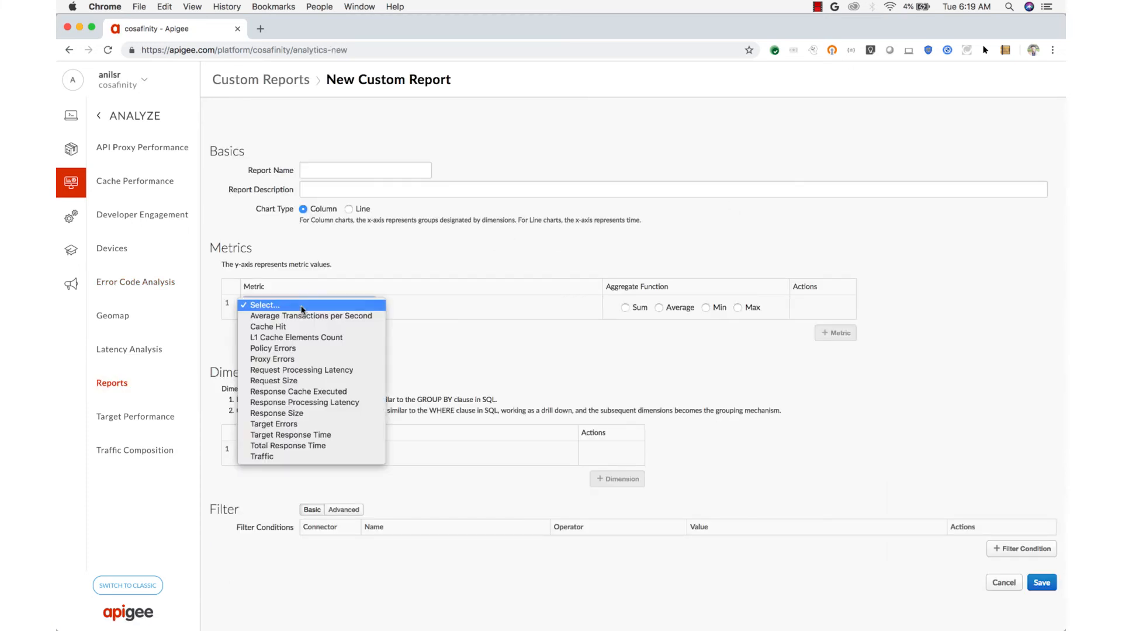
mouse_move(310, 316)
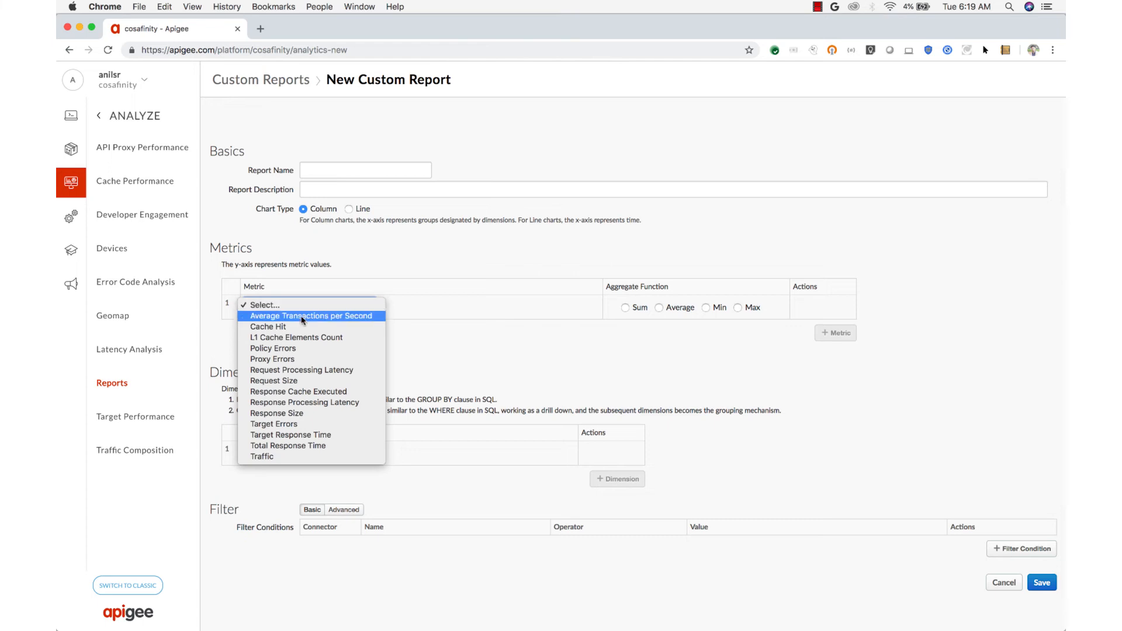
mouse_move(310, 456)
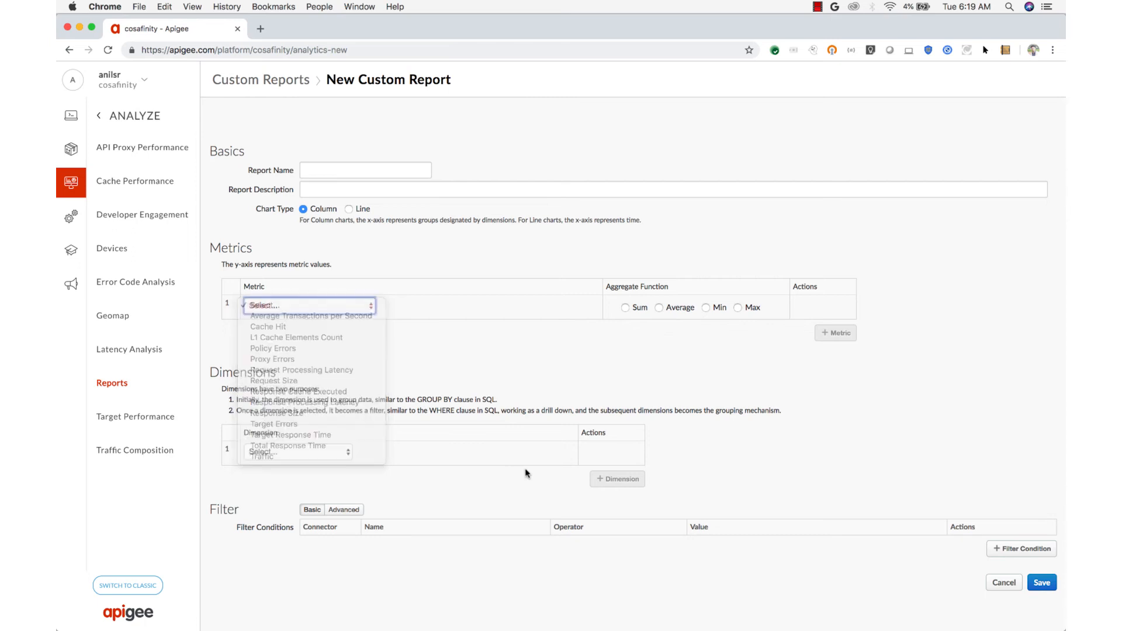
left_click(298, 451)
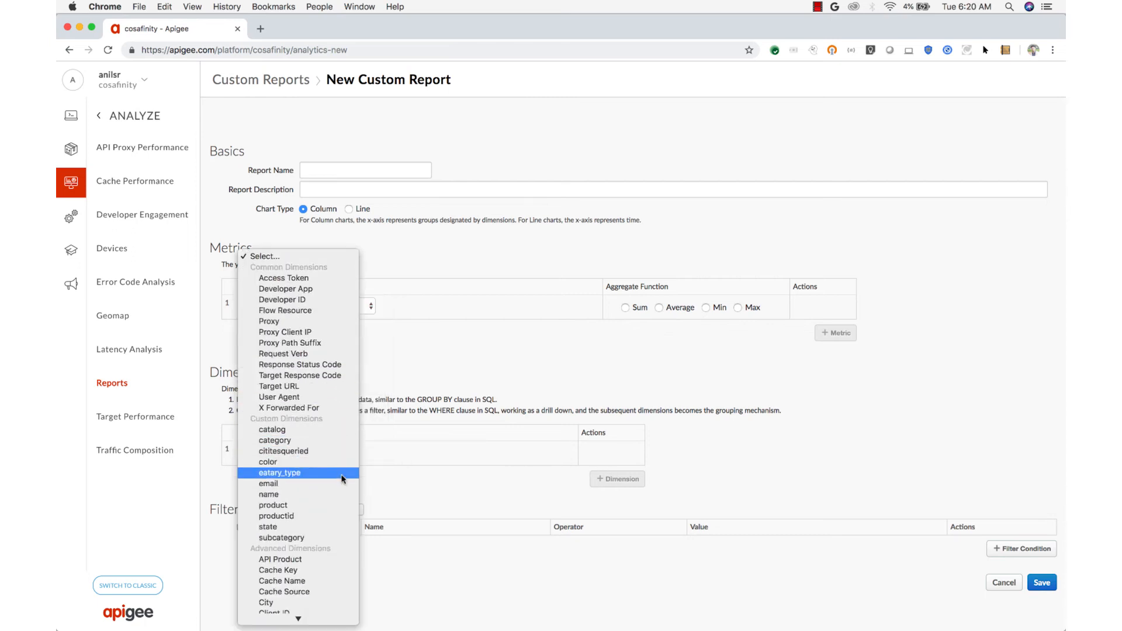
Add one filter condition row, defaulting to Proxy, to the report form
scroll("down", 3)
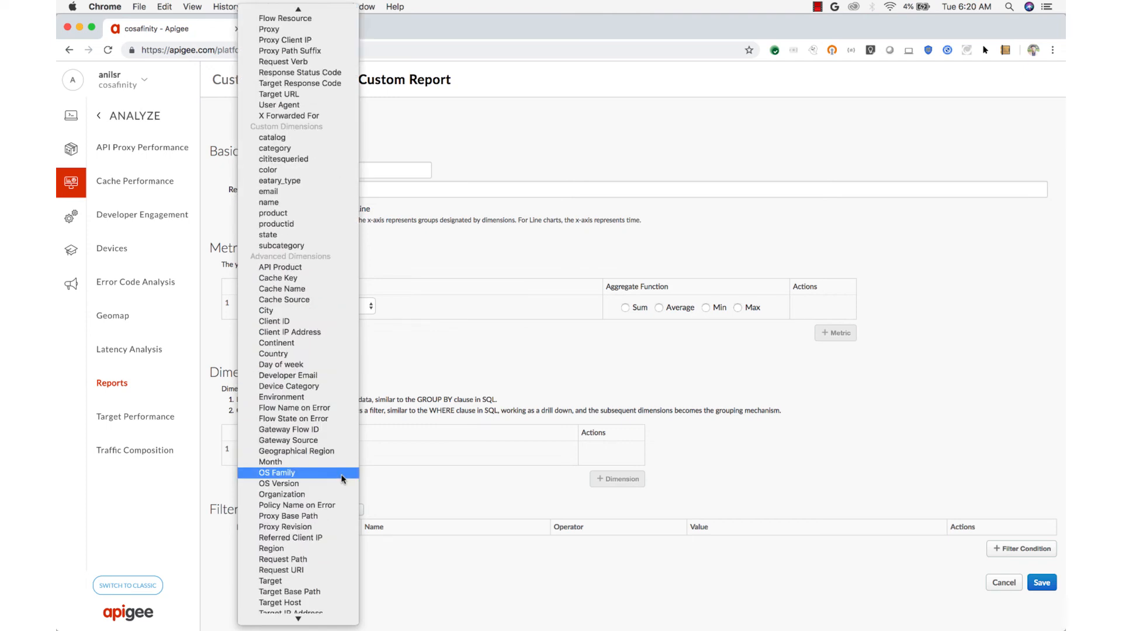
scroll("down", 3)
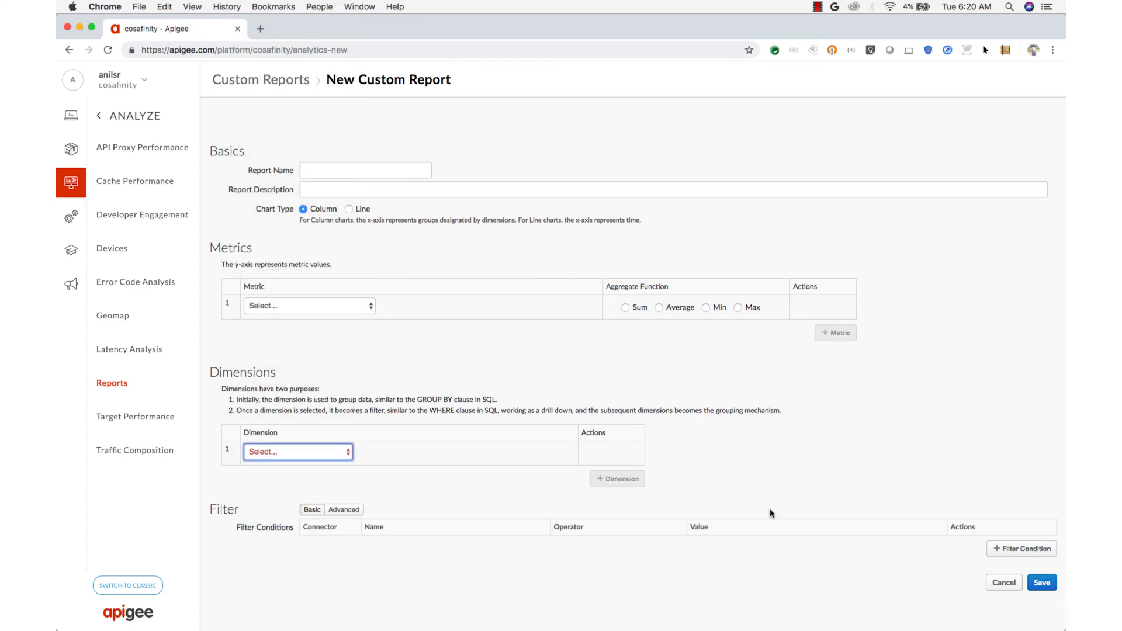
left_click(1021, 550)
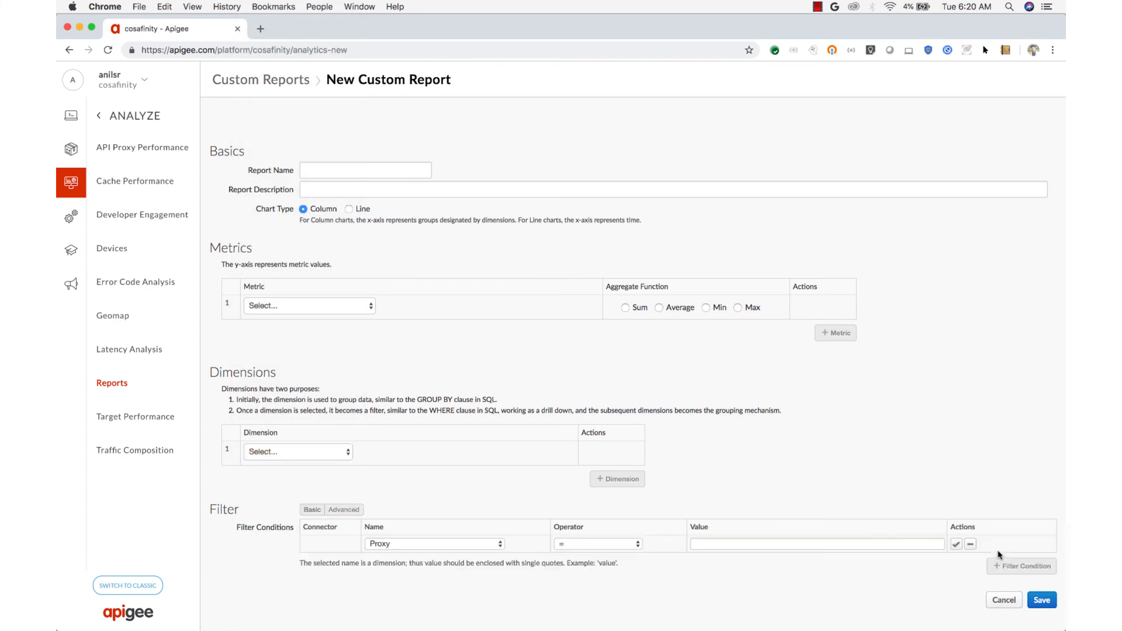